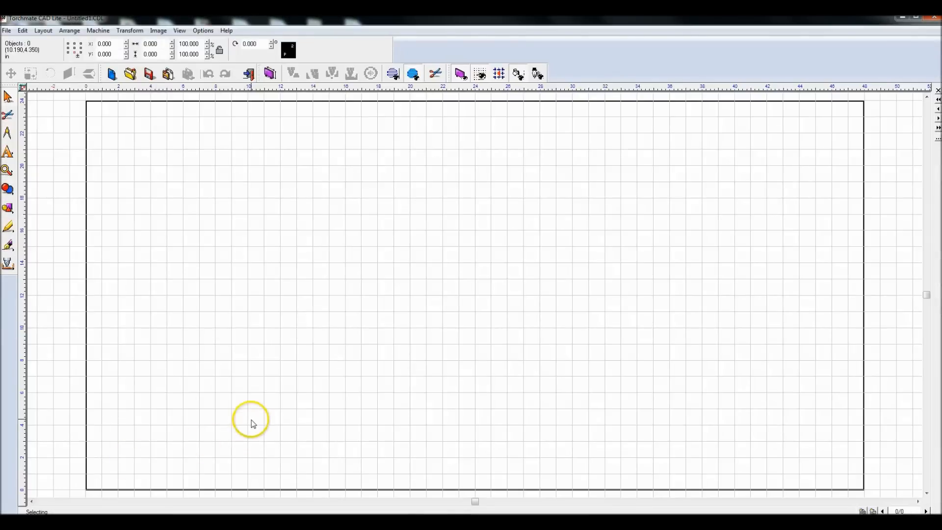
mouse_move(198, 114)
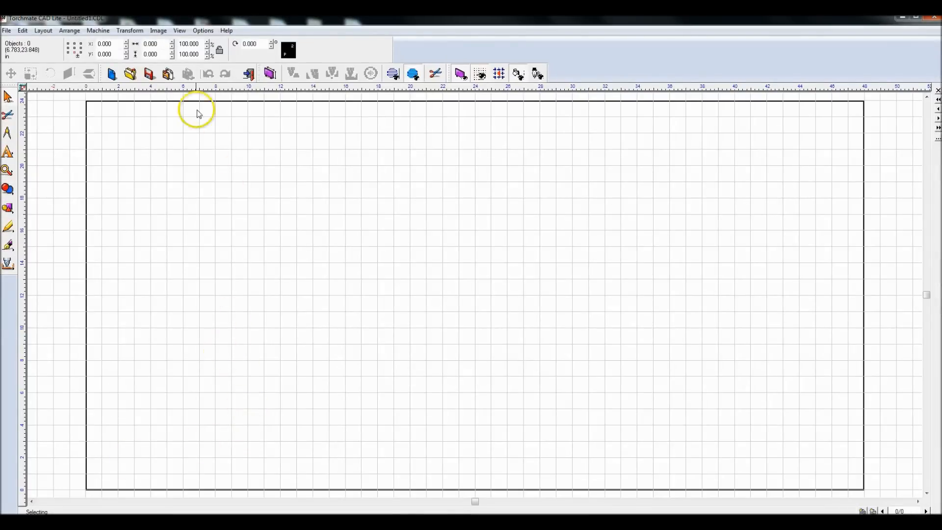
Show the Options menu so Customize Shortcuts can be reached
left_click(203, 30)
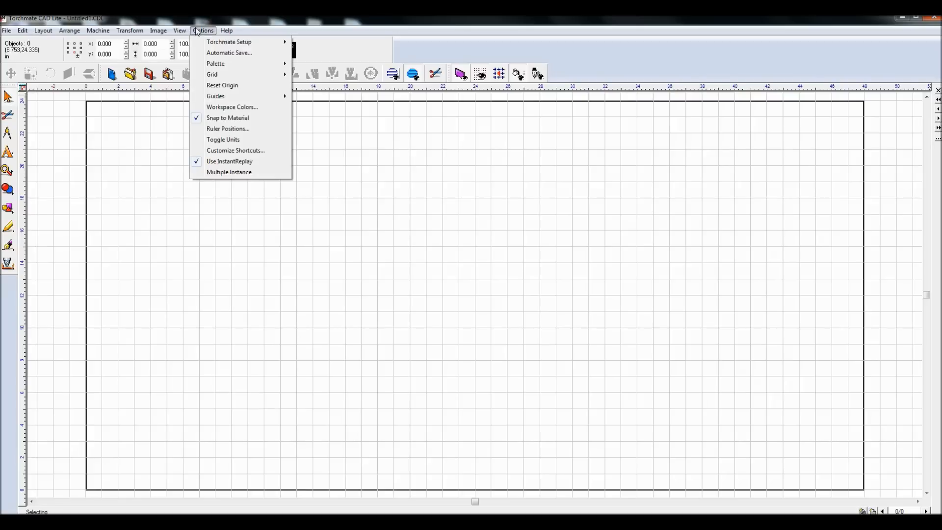
mouse_move(205, 53)
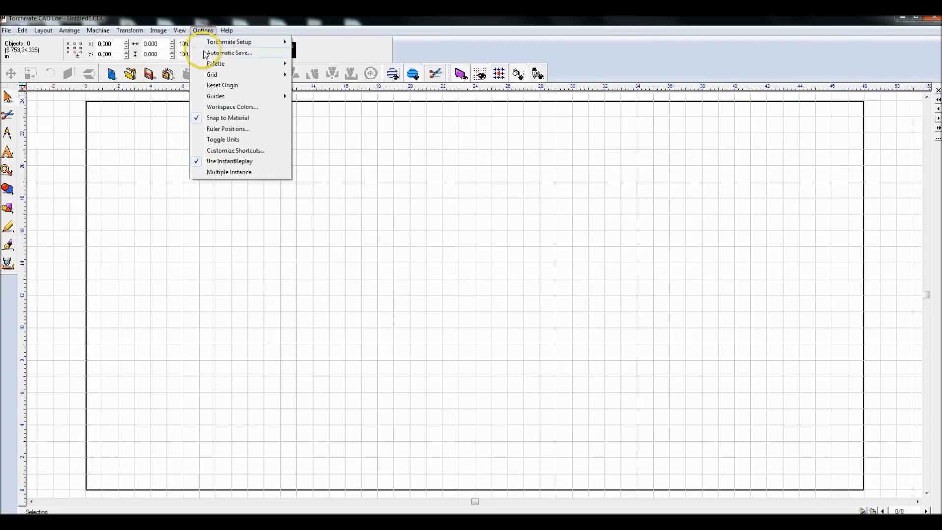
mouse_move(215, 96)
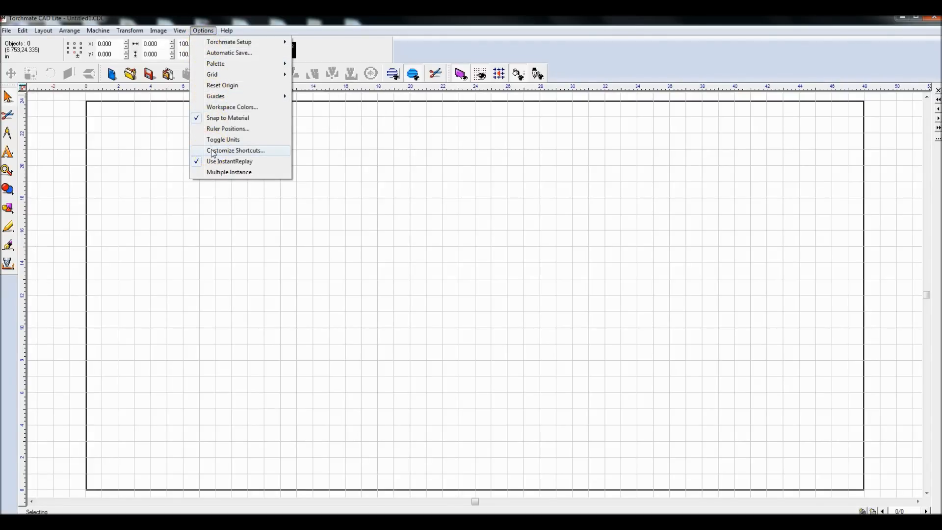
In Customize Shortcuts, review the current shortcuts of Basic, XOR and AND Weld under Tools > Weld Tools
left_click(235, 150)
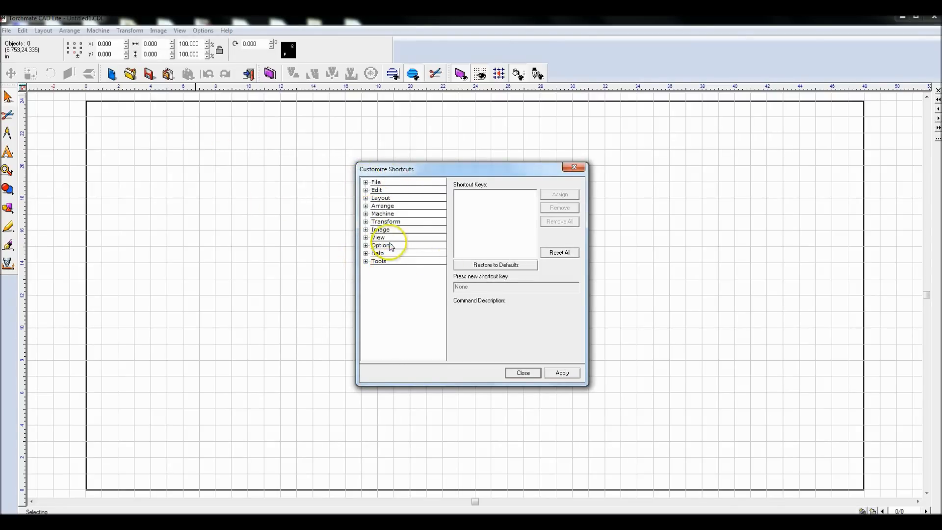
left_click(365, 182)
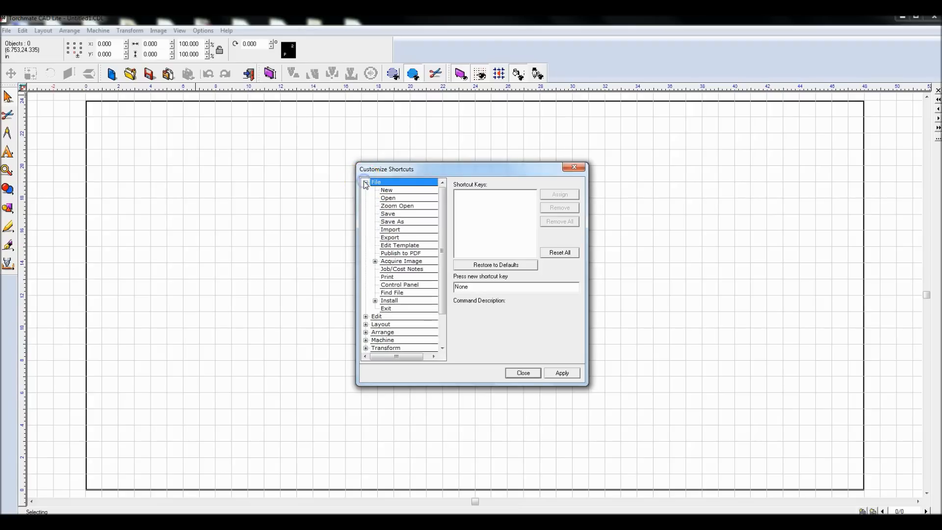
left_click(365, 182)
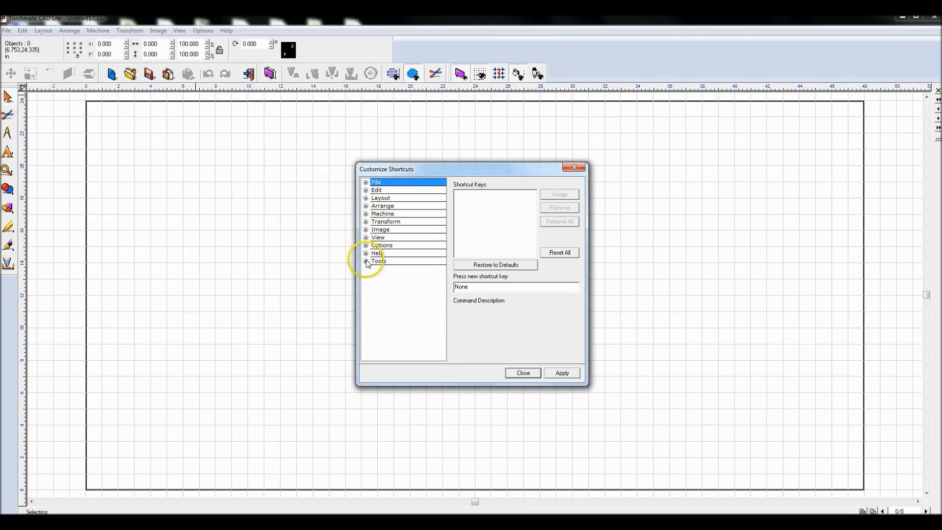
left_click(366, 261)
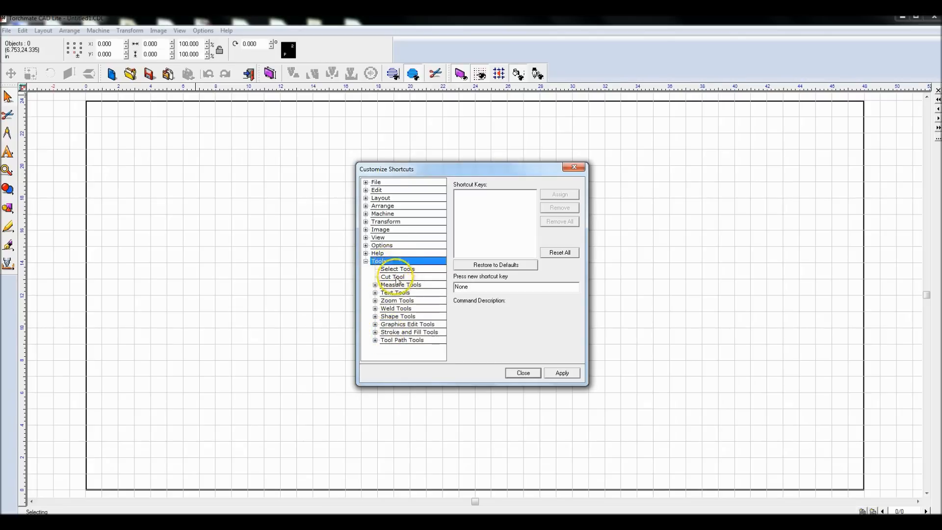
left_click(375, 308)
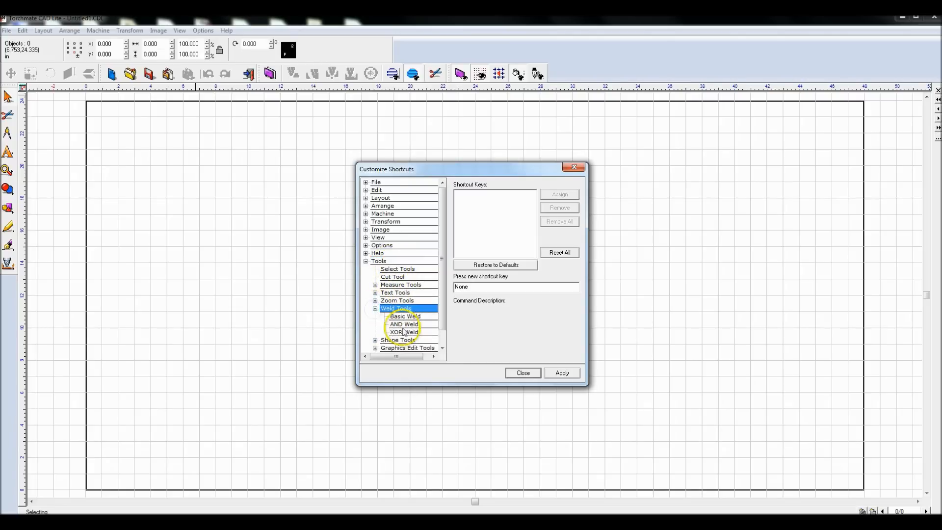
left_click(403, 331)
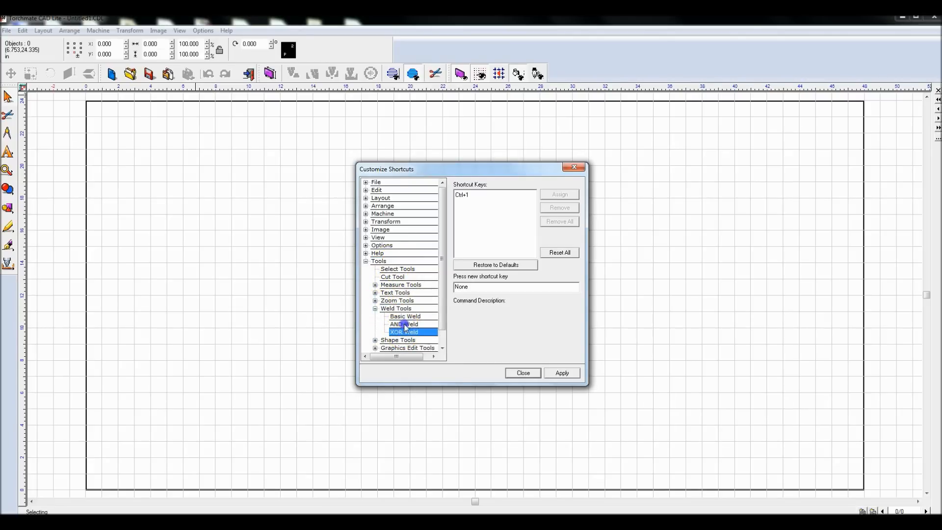
left_click(405, 316)
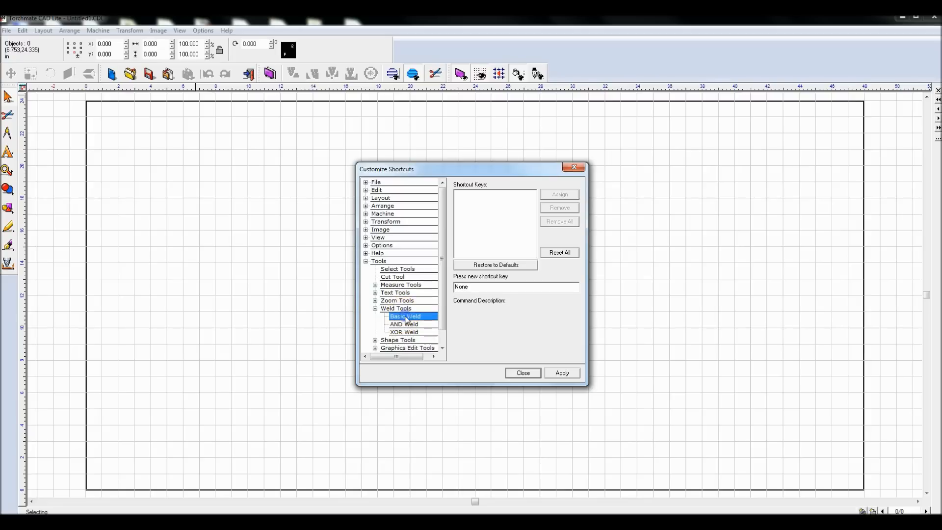
left_click(404, 333)
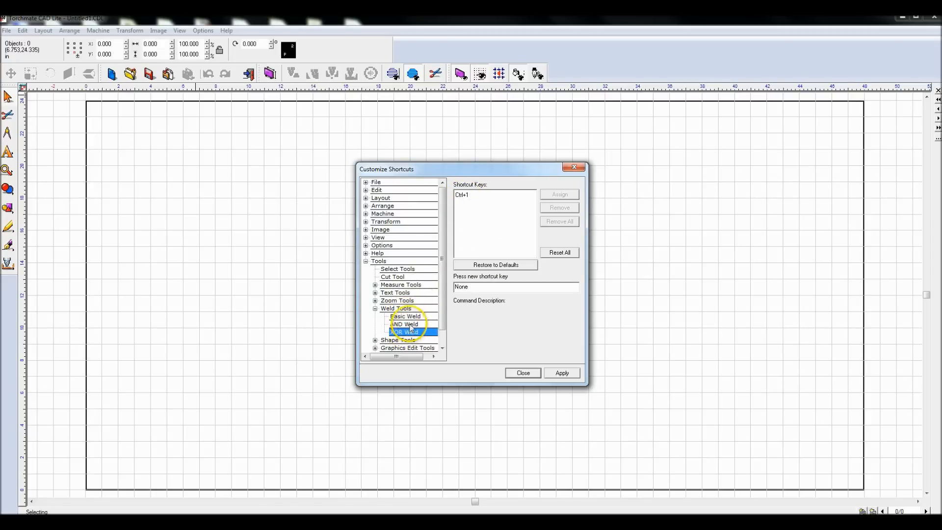
left_click(405, 324)
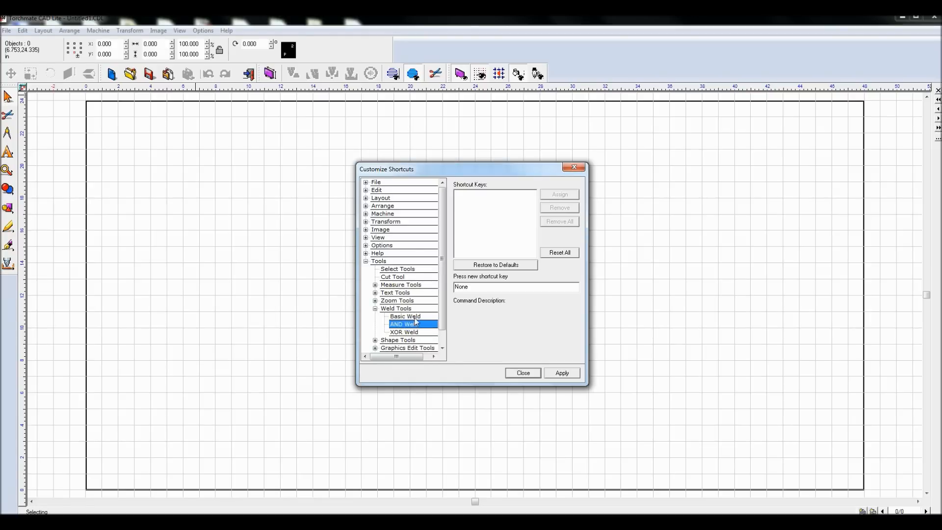
Assign Ctrl+2 to Basic Weld and close the shortcut settings
left_click(405, 315)
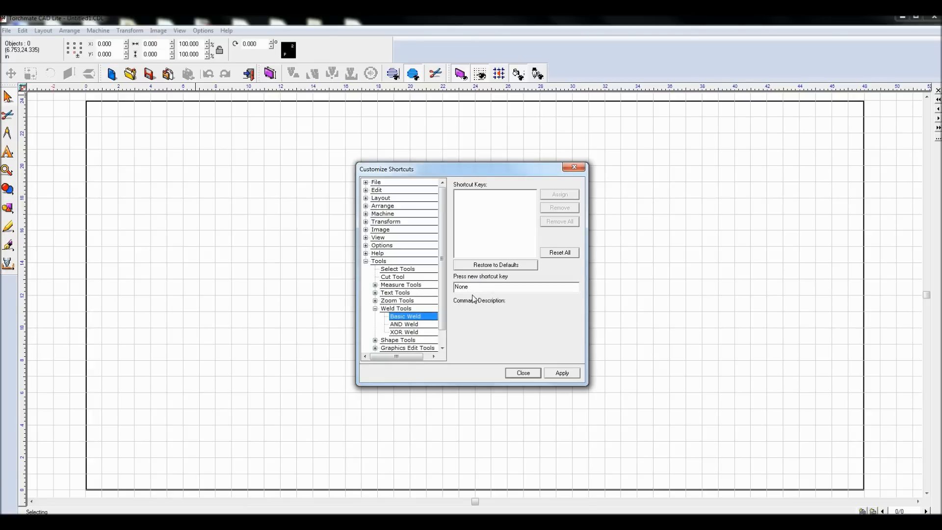
key("ctrl+2")
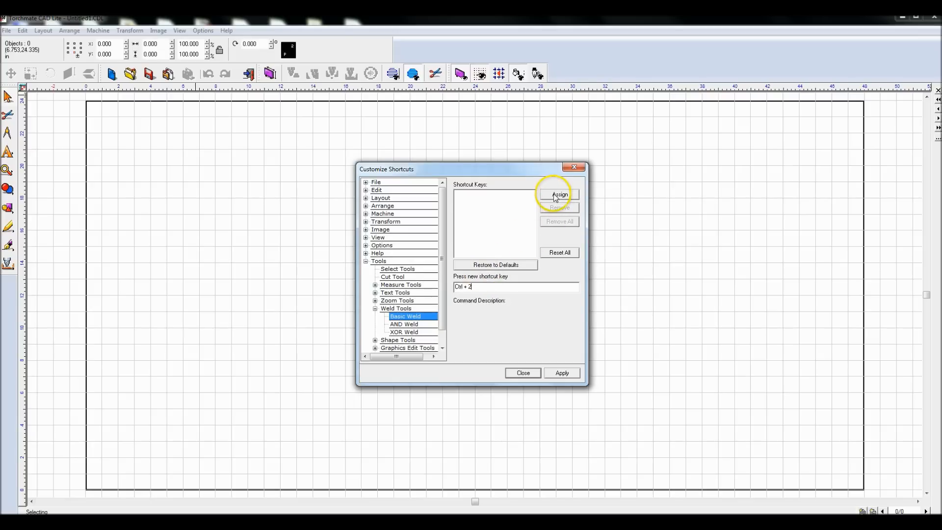
left_click(558, 194)
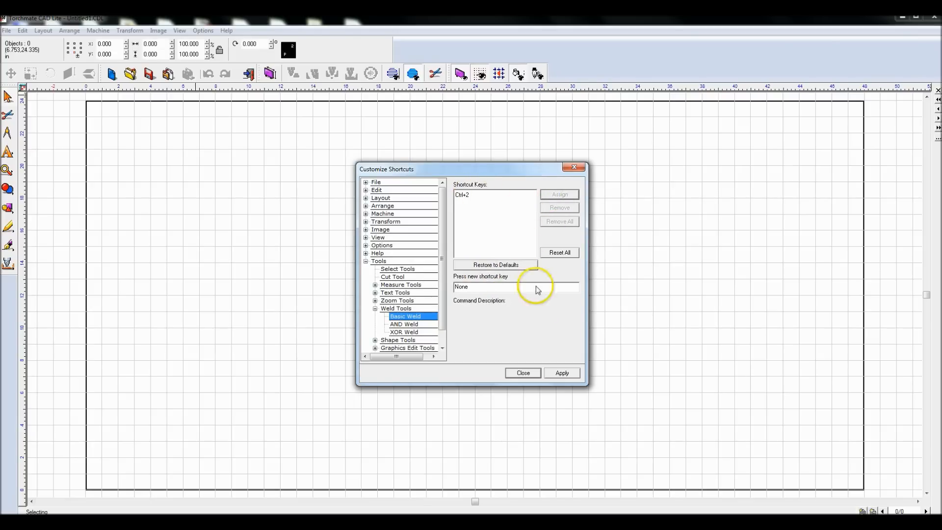
left_click(522, 373)
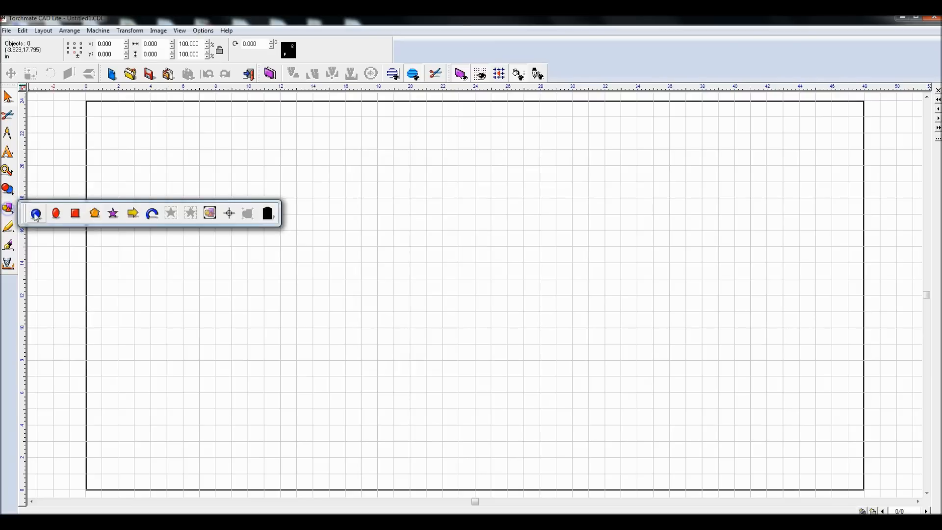
Draw test circles, weld them with Ctrl+2, then review the Edit and Arrange shortcuts and show Options
left_click(36, 213)
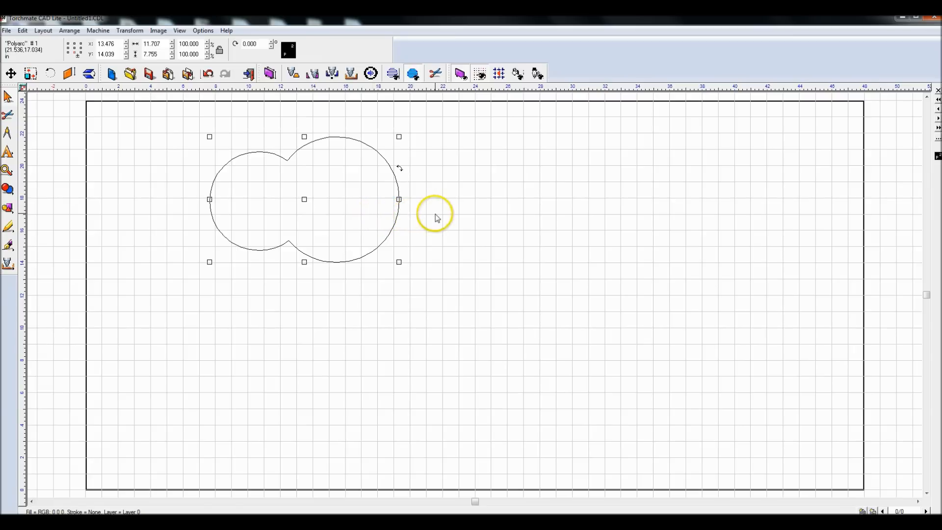
left_click(203, 31)
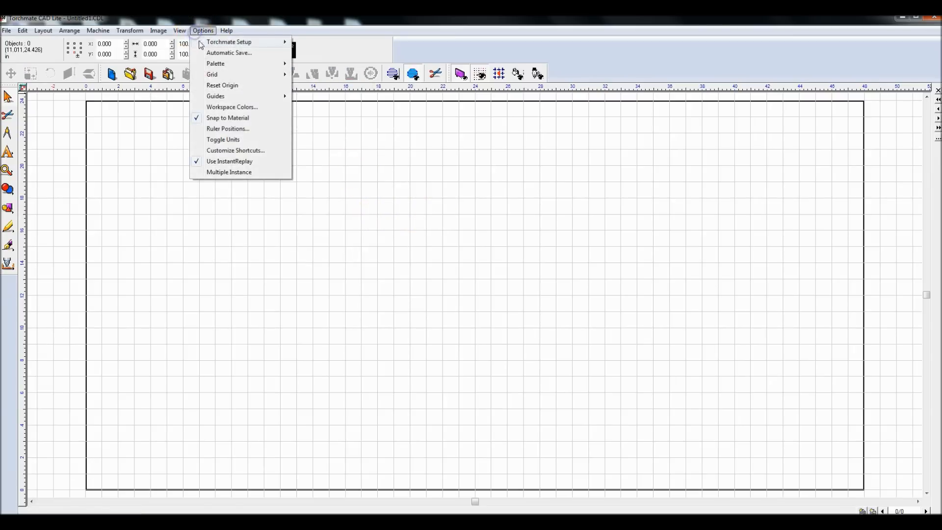
left_click(23, 31)
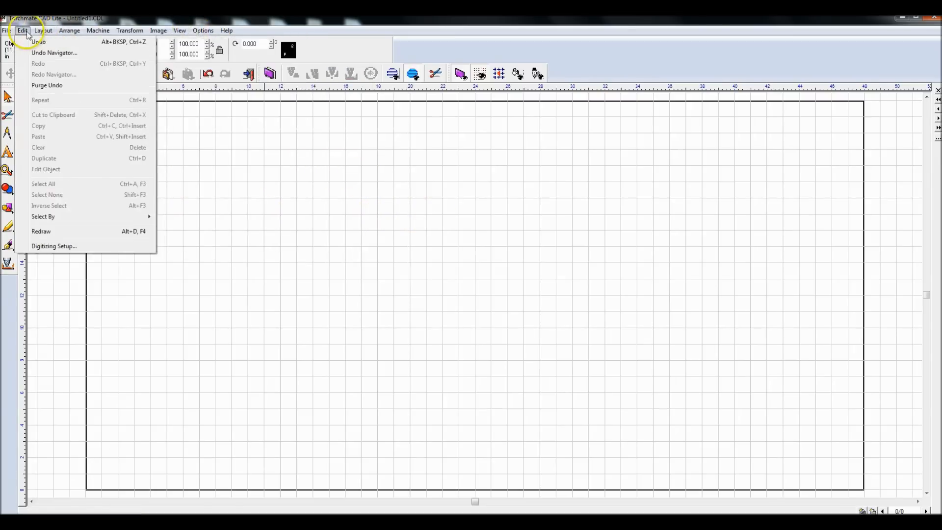
left_click(69, 31)
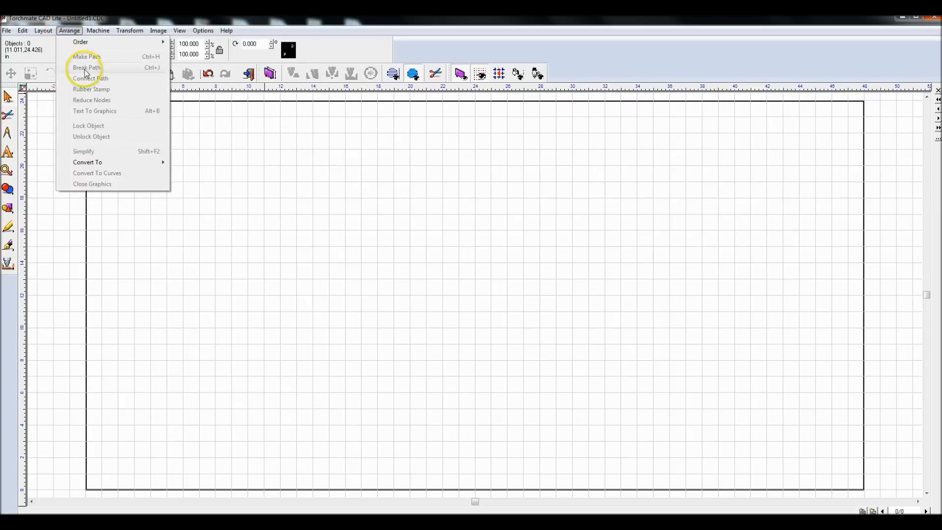
mouse_move(155, 72)
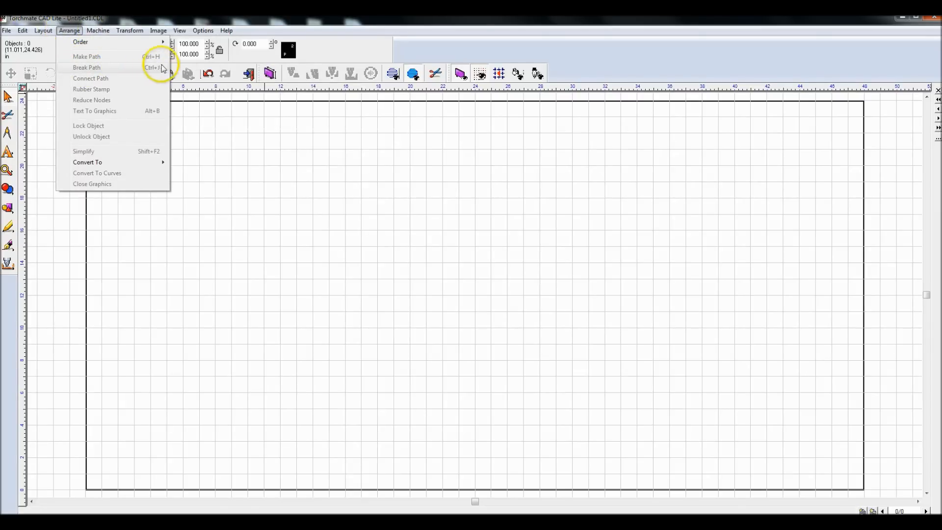
left_click(203, 31)
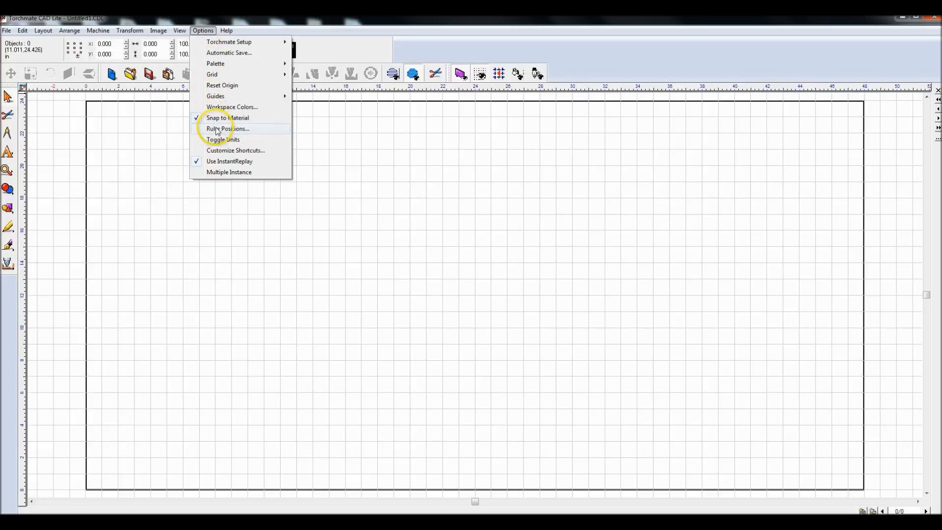
In Customize Shortcuts, select Break Path under Arrange and remove its Ctrl+J shortcut
left_click(234, 150)
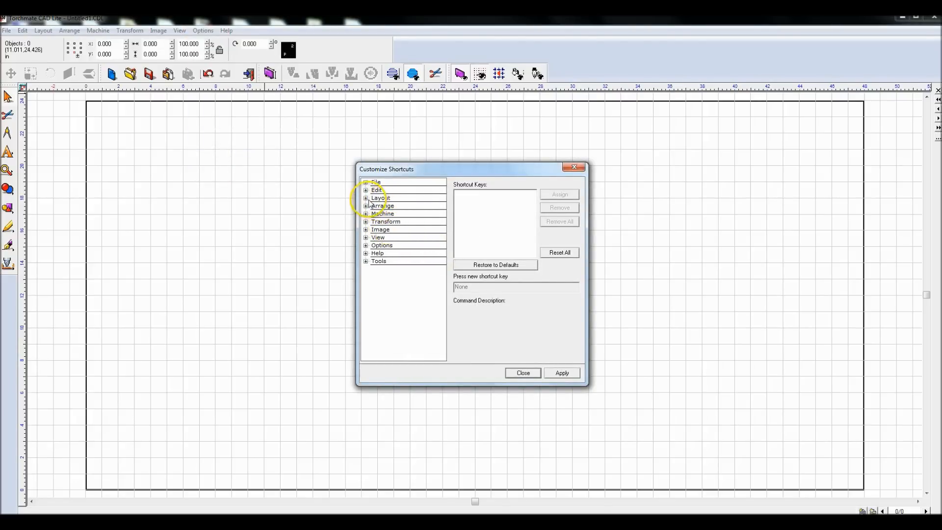
left_click(365, 205)
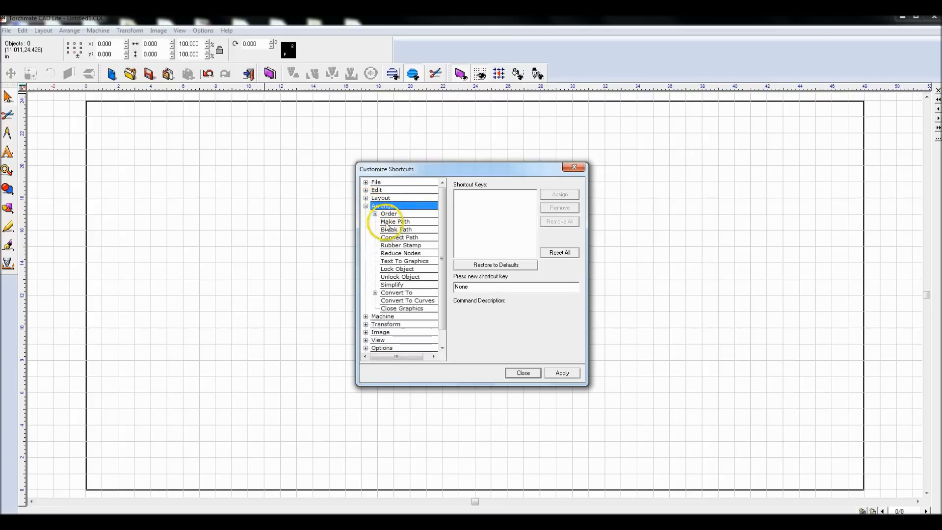
left_click(395, 229)
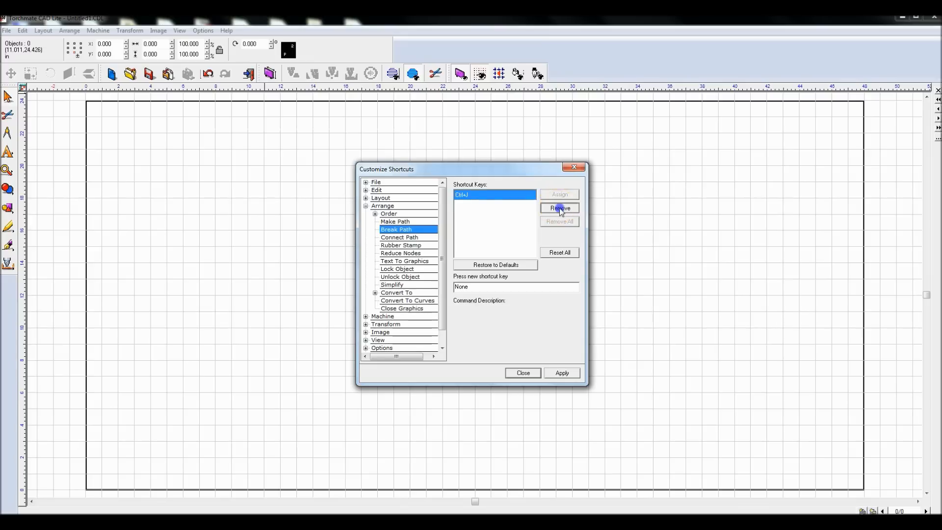
left_click(558, 208)
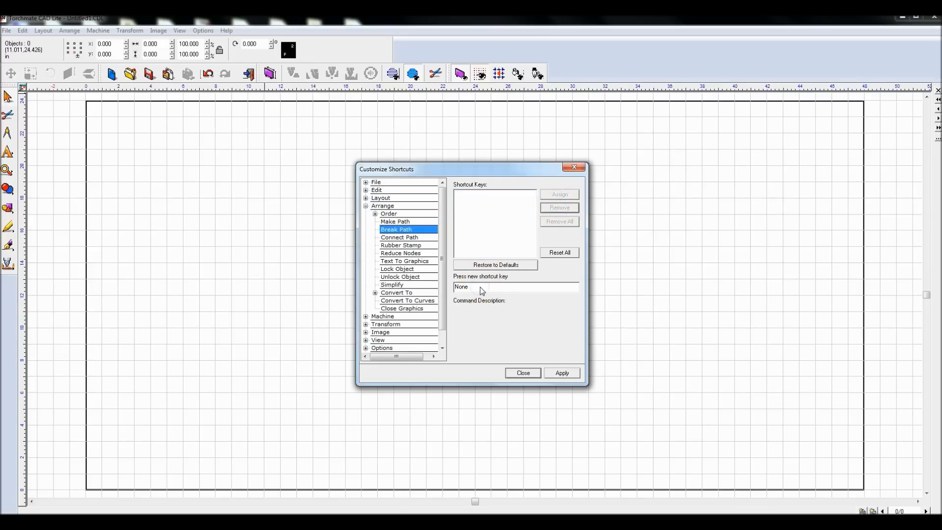
Assign Ctrl+B to Break Path and close the shortcut settings
left_click(515, 287)
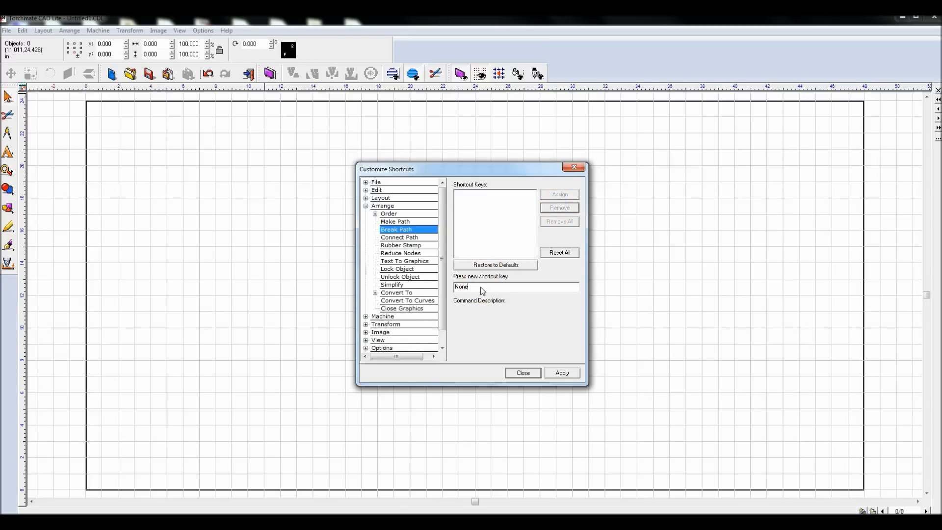
key("ctrl")
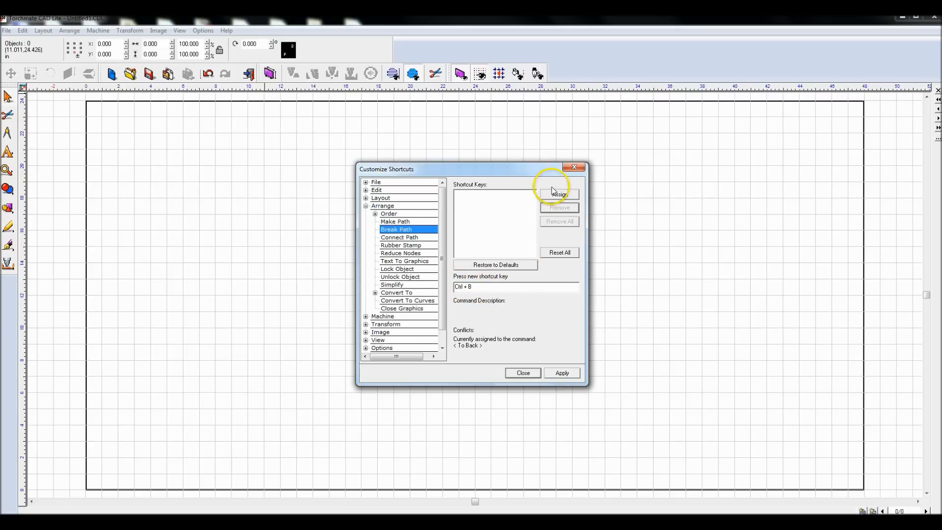
left_click(558, 194)
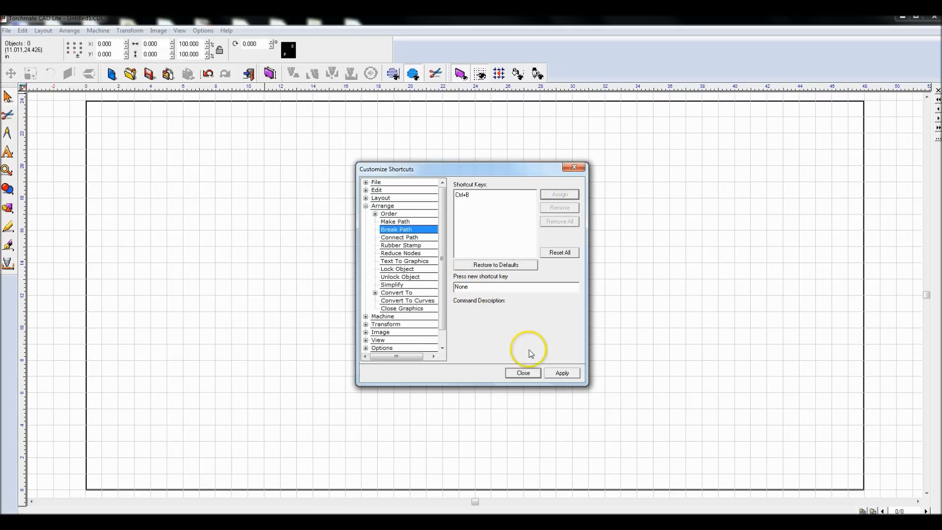
left_click(521, 373)
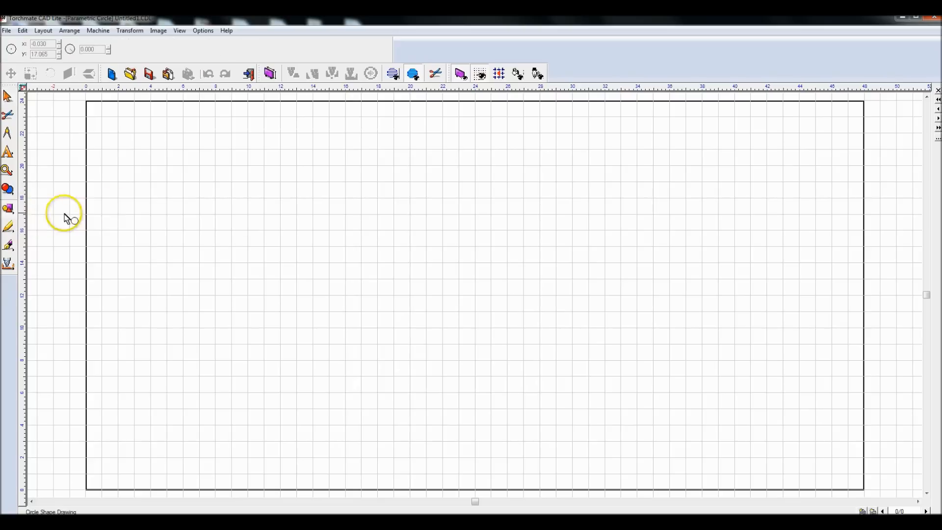
Draw a larger circle at the left and a smaller circle to its right
left_click_drag(208, 233, 252, 285)
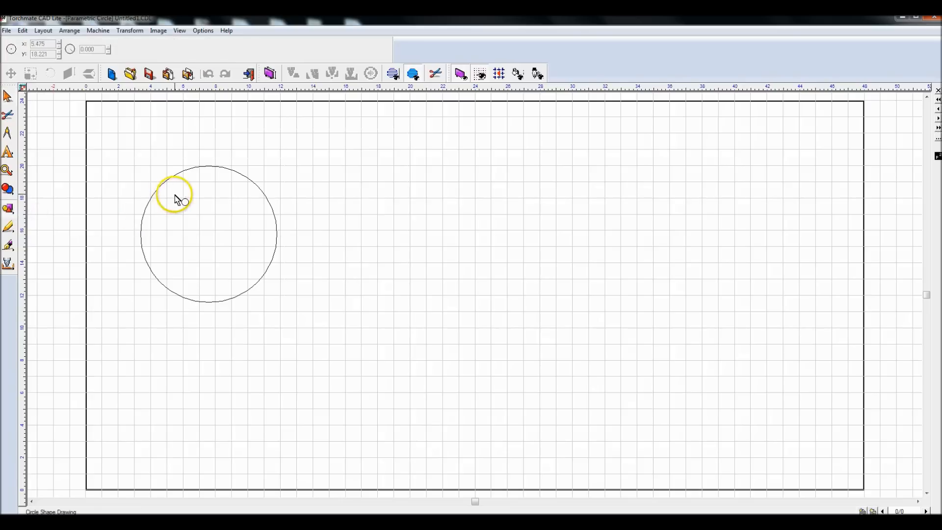
left_click_drag(175, 199, 229, 258)
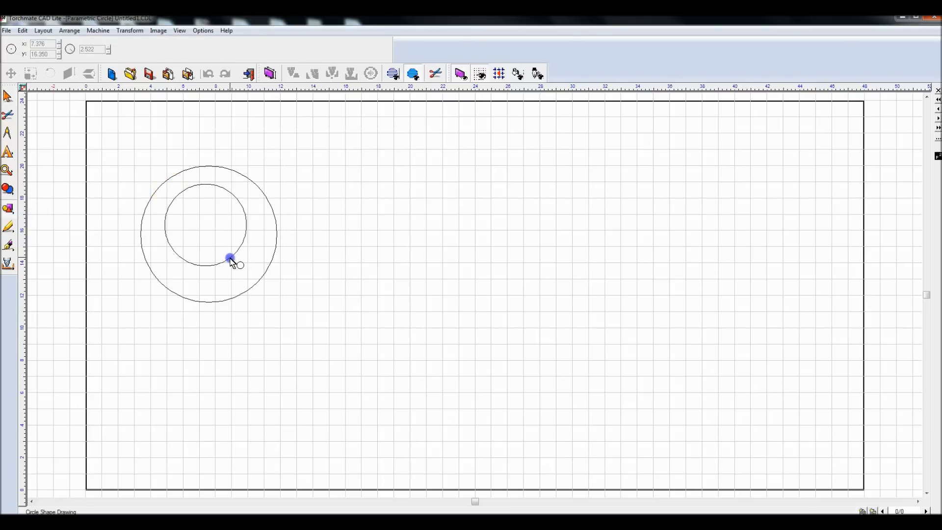
left_click(230, 257)
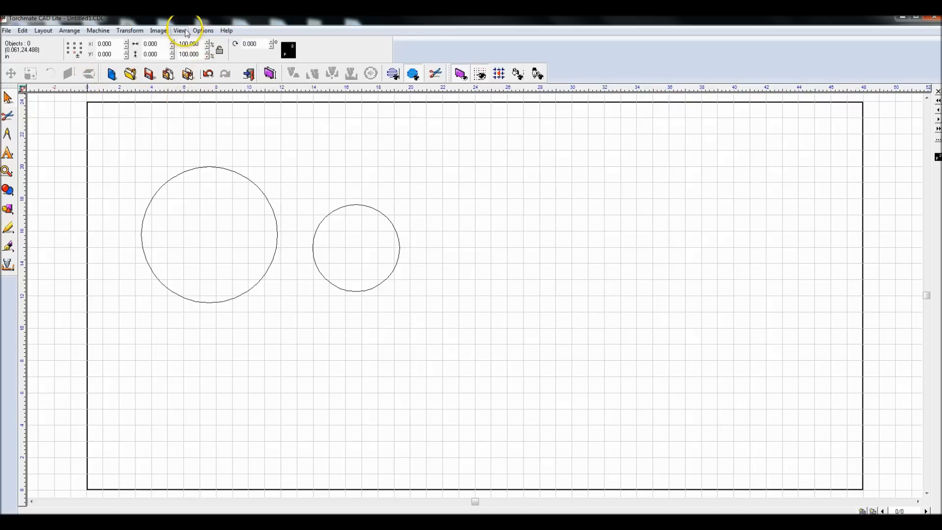
Reach the Toolbars dialog via View > Toolbars > Customize, listing the six toolbars
left_click(203, 31)
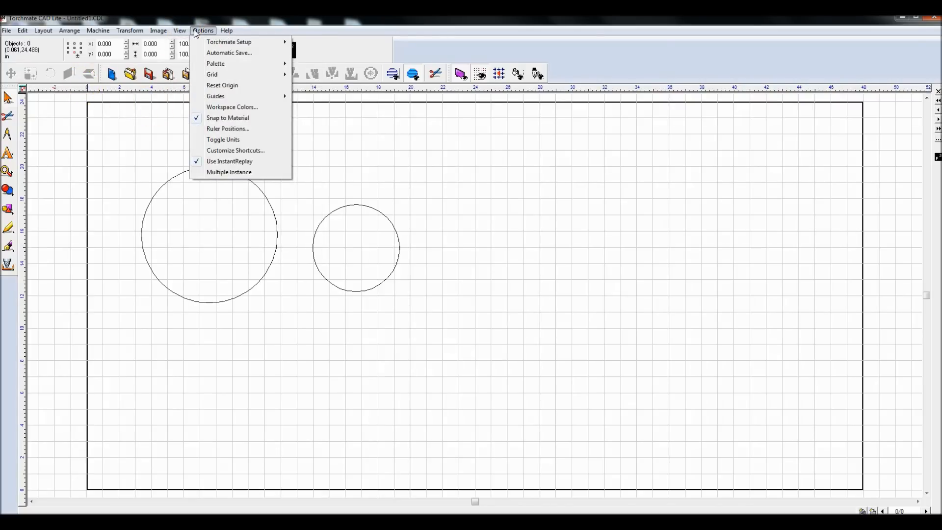
left_click(179, 30)
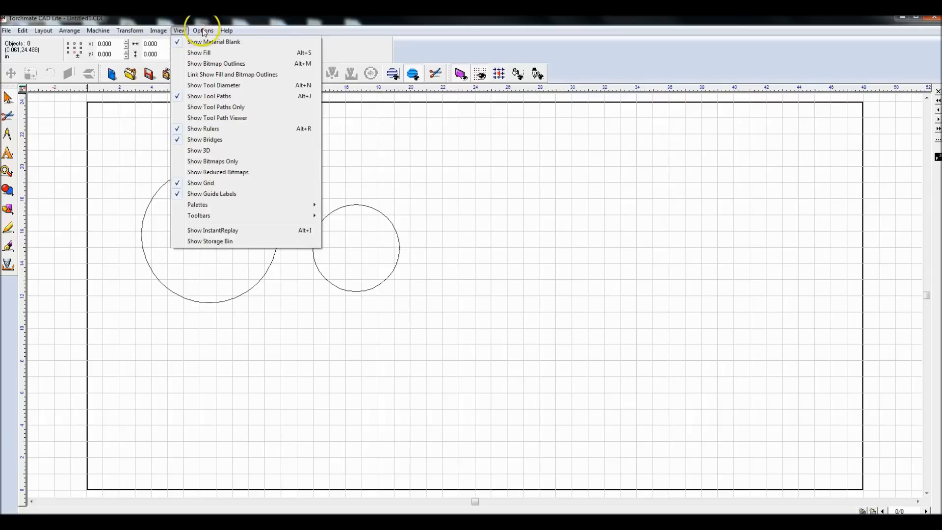
left_click(203, 31)
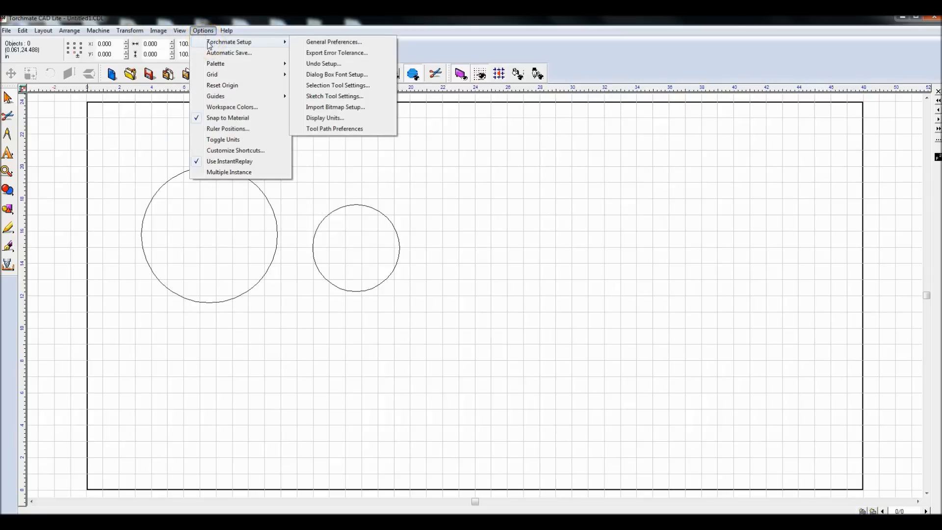
left_click(178, 30)
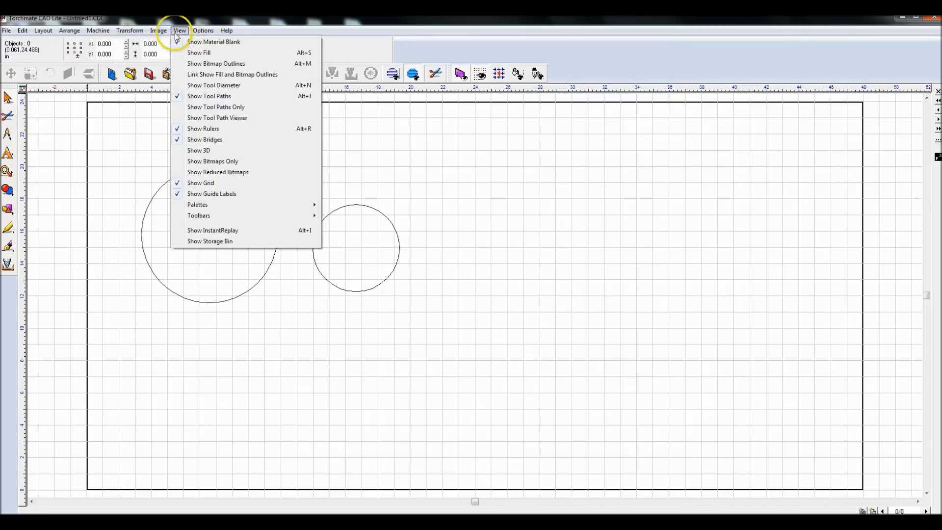
mouse_move(210, 218)
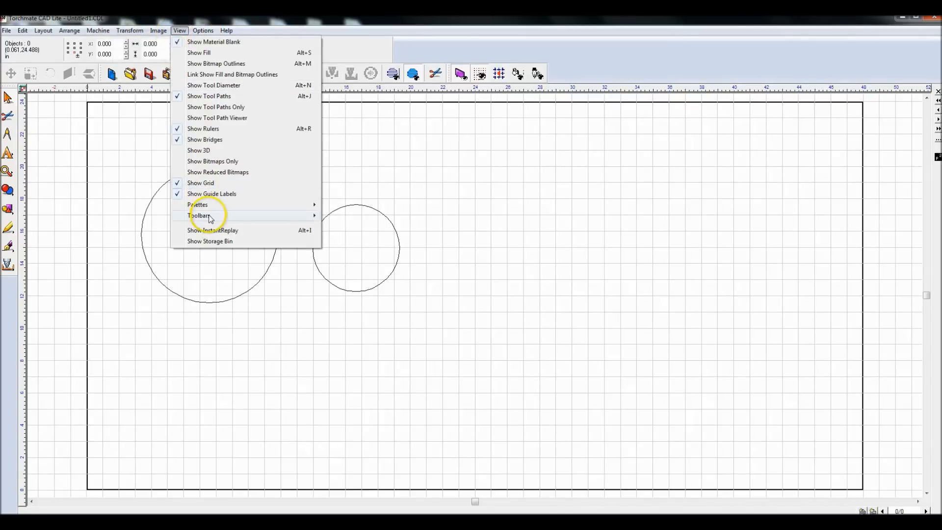
left_click(199, 215)
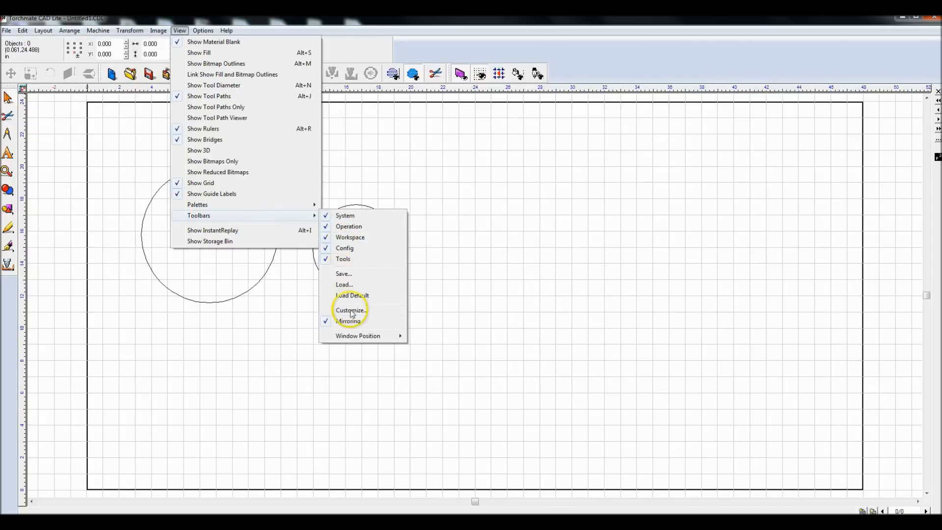
left_click(350, 310)
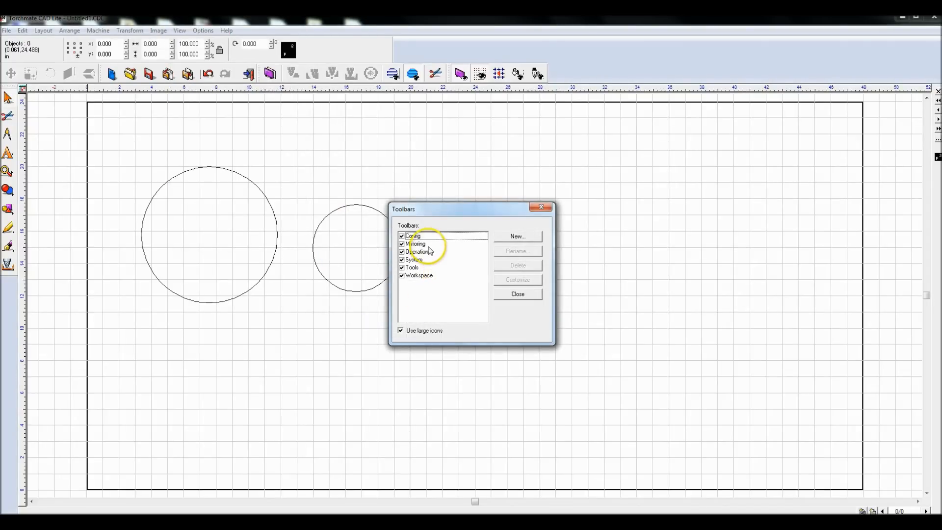
Delete the Mirroring toolbar from the toolbar list
left_click(414, 244)
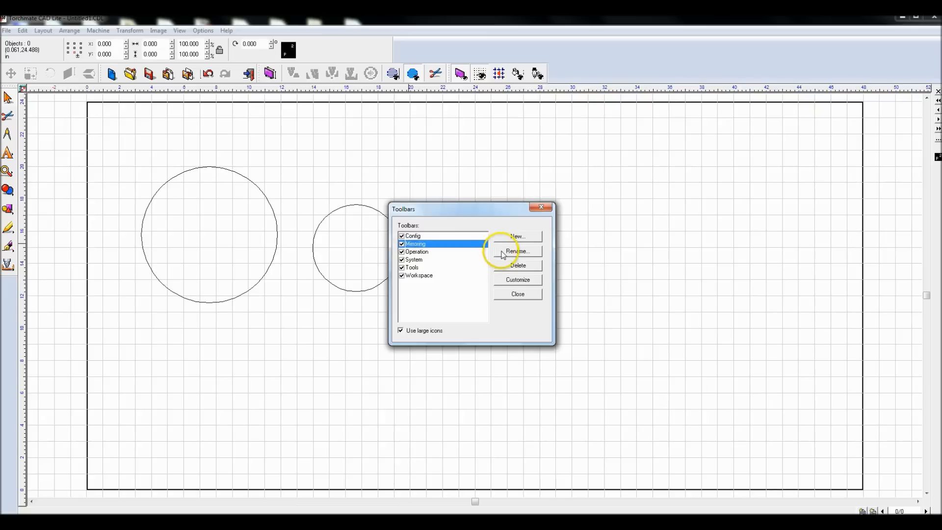
mouse_move(519, 271)
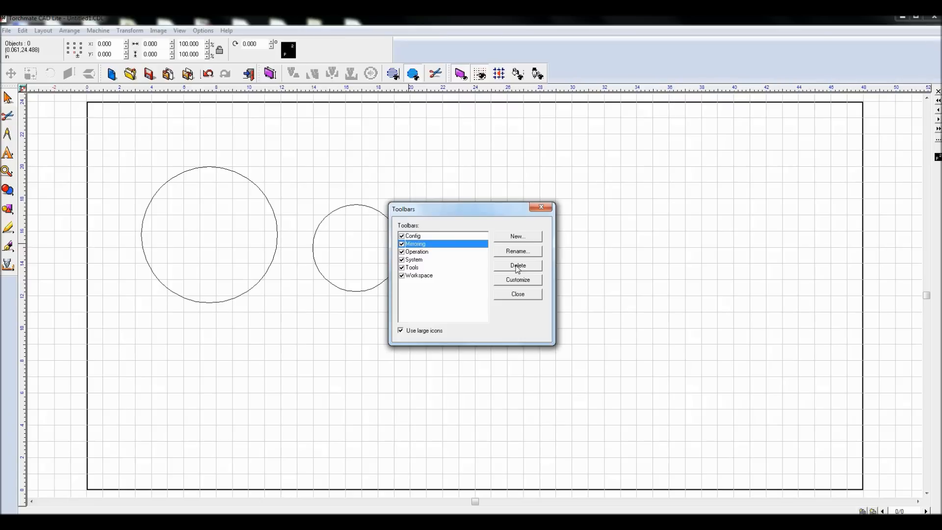
left_click(517, 265)
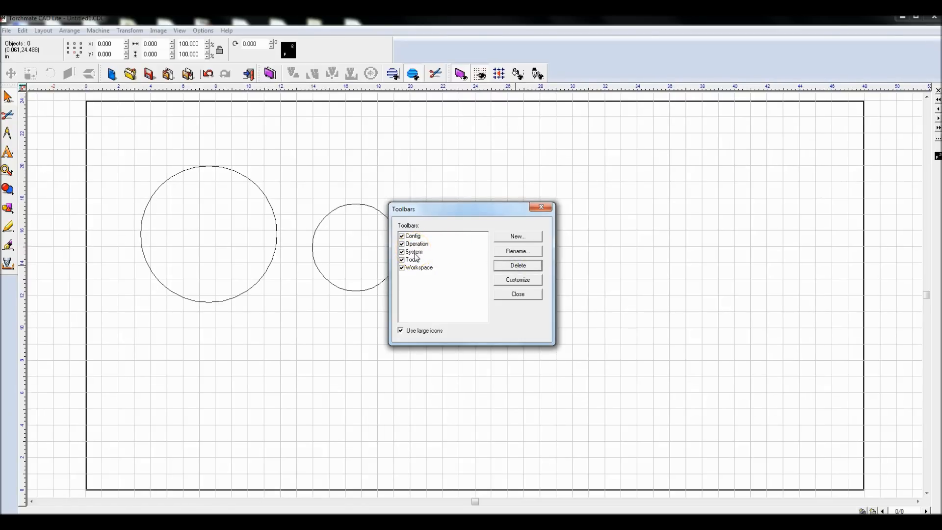
Review the button sets of the Workspace and System toolbars, then select Operation
left_click(418, 267)
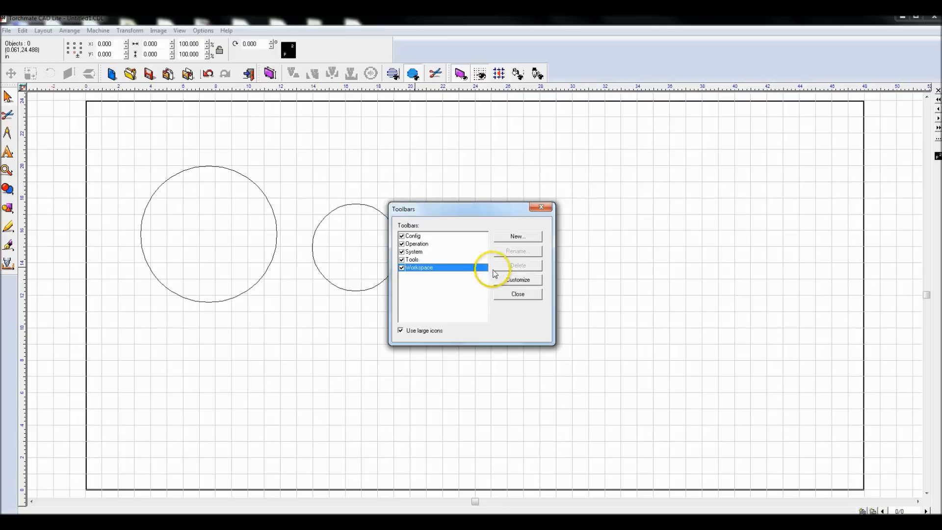
left_click(517, 280)
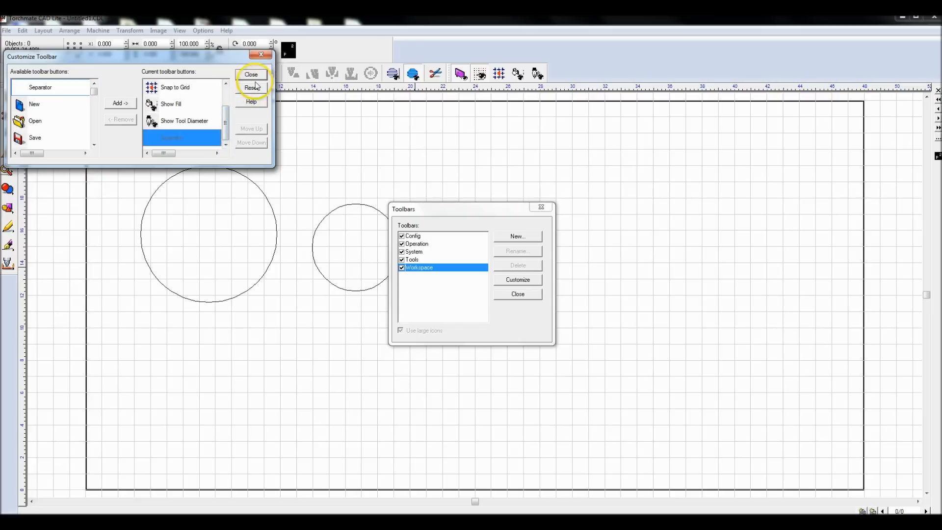
left_click(251, 74)
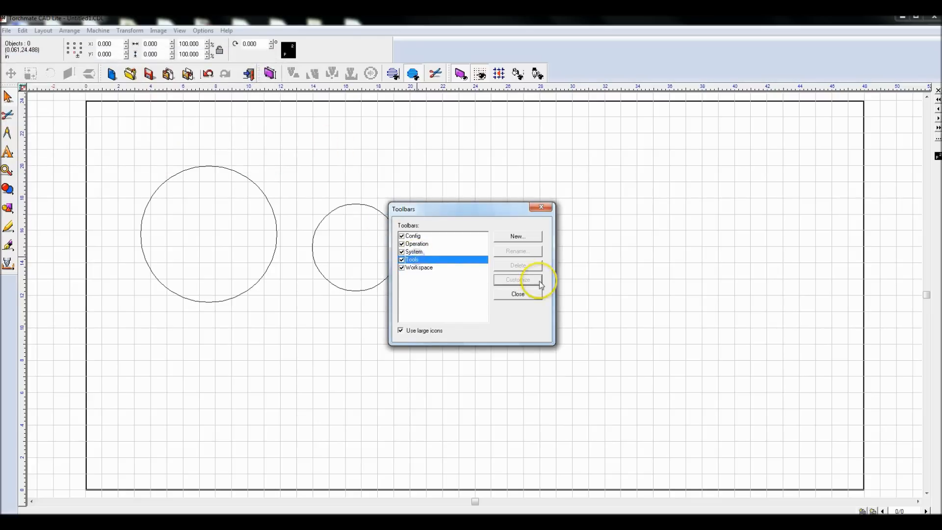
left_click(414, 252)
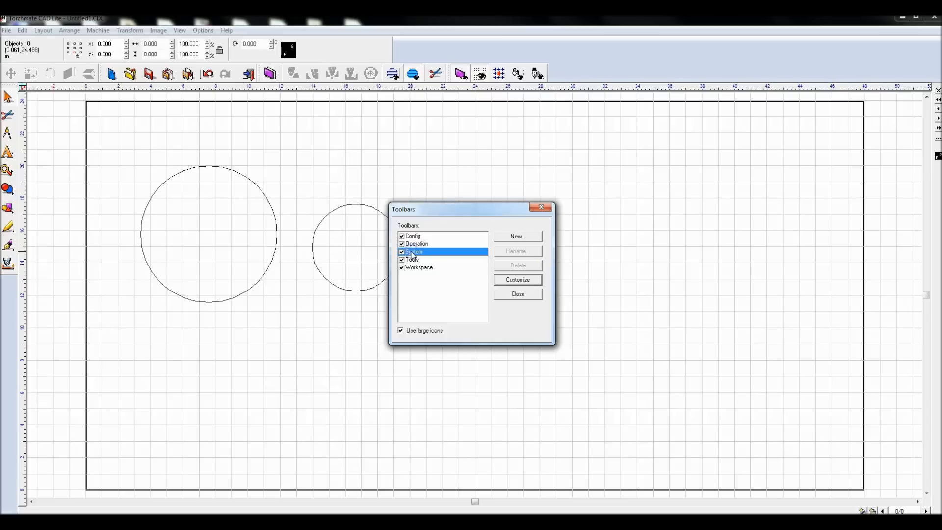
left_click(517, 280)
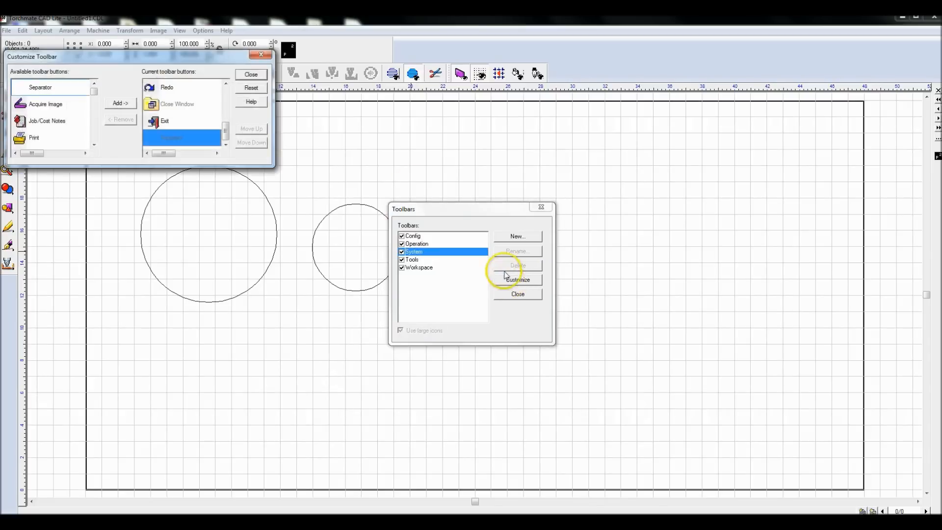
left_click(226, 82)
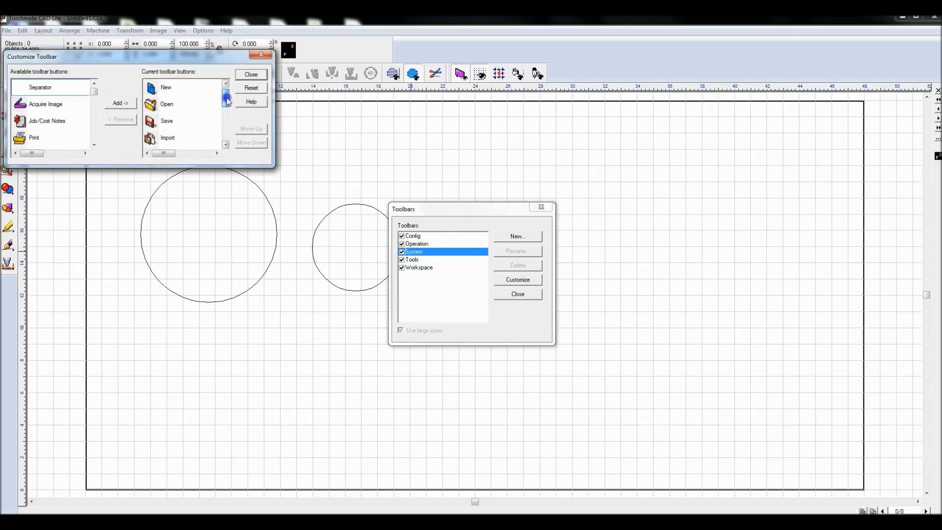
left_click(250, 74)
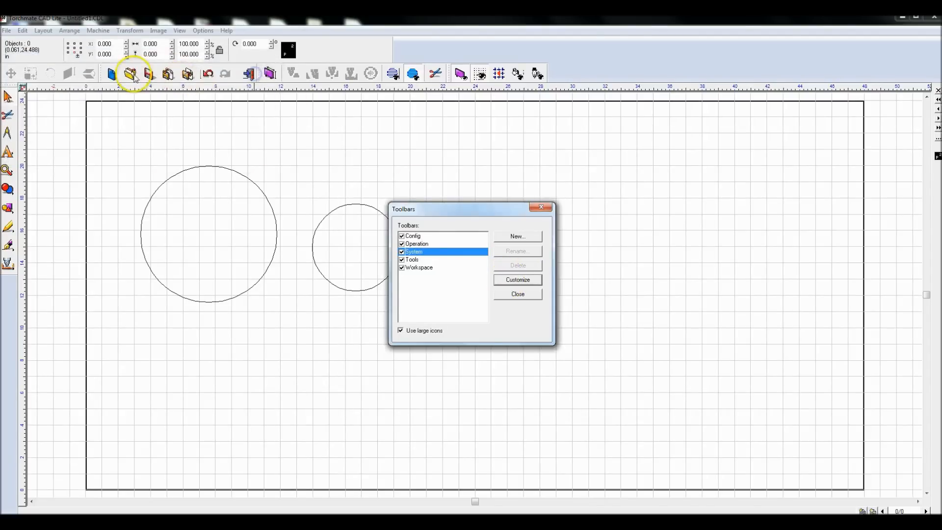
left_click(416, 243)
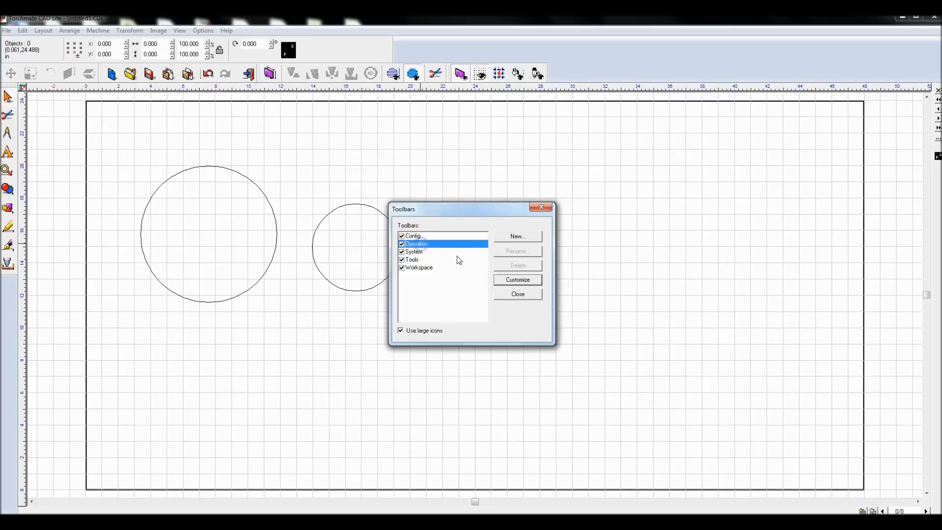
Add Horizontal Mirror to the Operation toolbar after Slant and Vertical Mirror
left_click(517, 280)
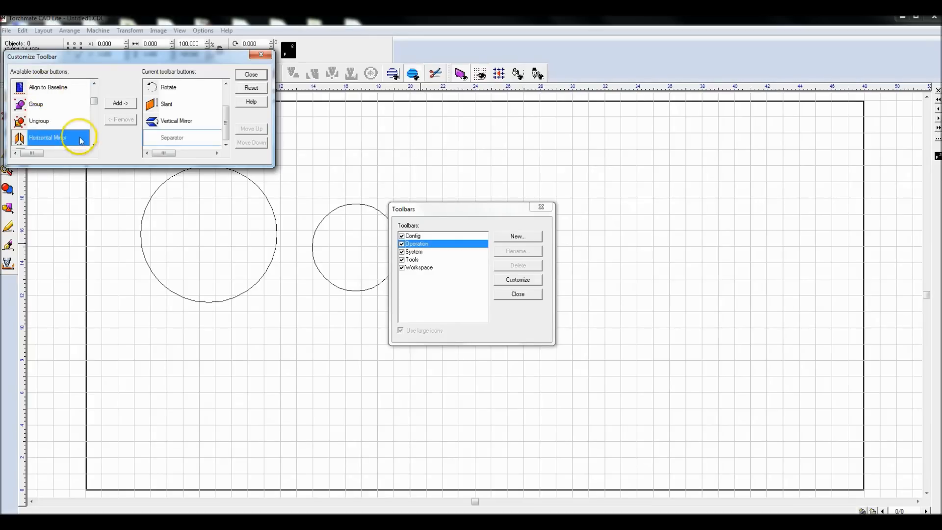
left_click(120, 103)
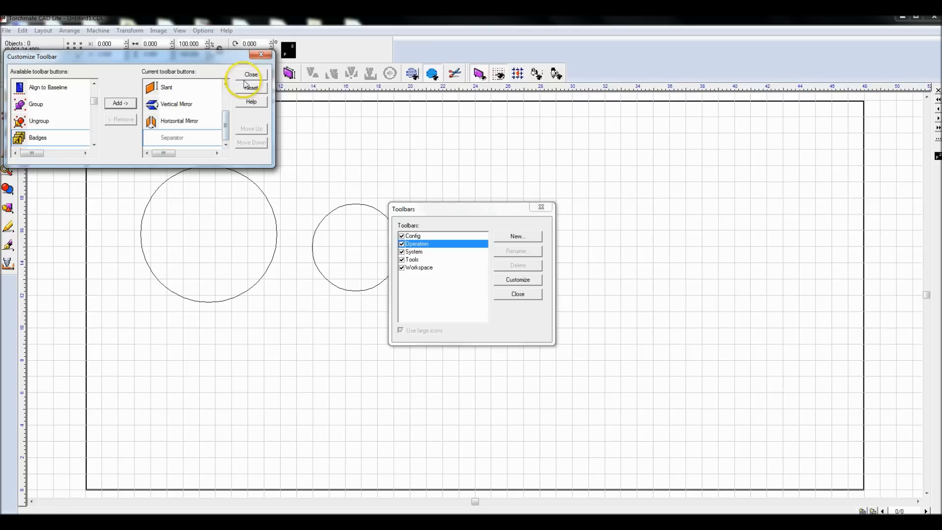
left_click(250, 73)
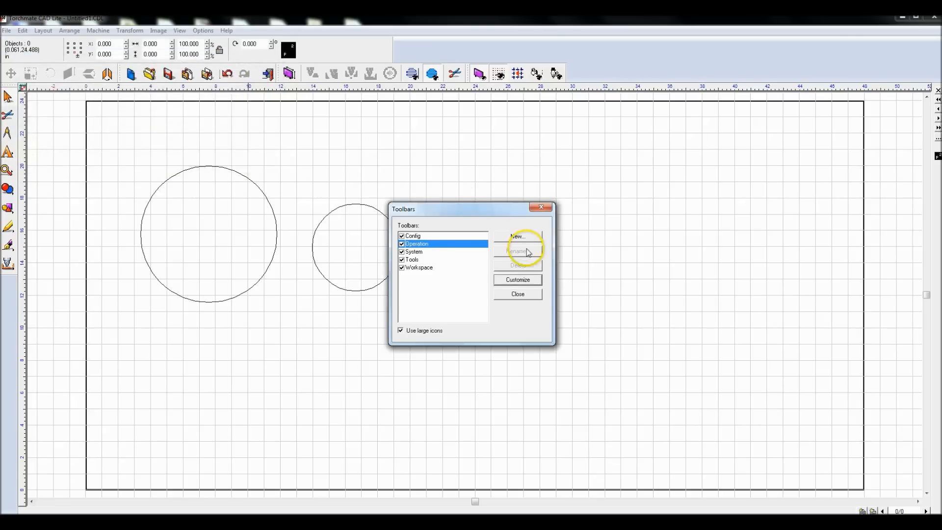
left_click(517, 293)
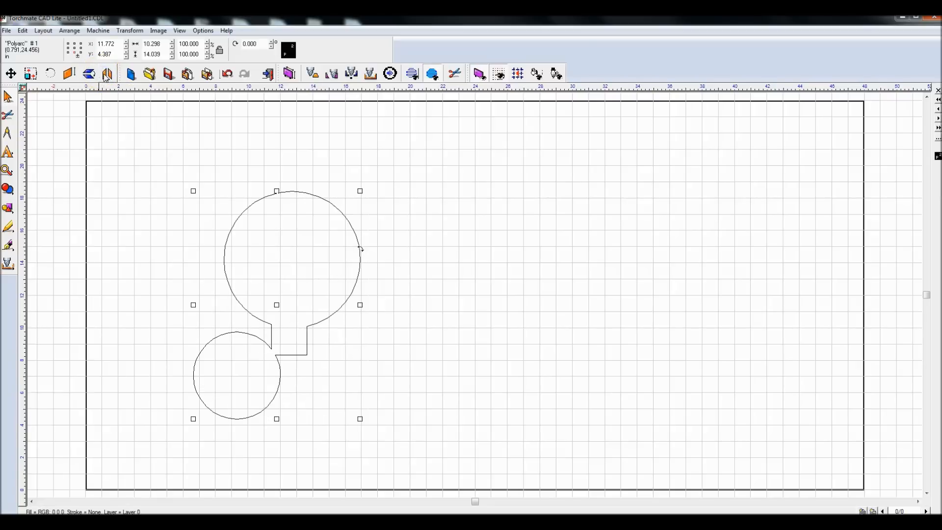
Mirror the welded two-circle shape horizontally twice with the new button, then clear the sheet
left_click(88, 74)
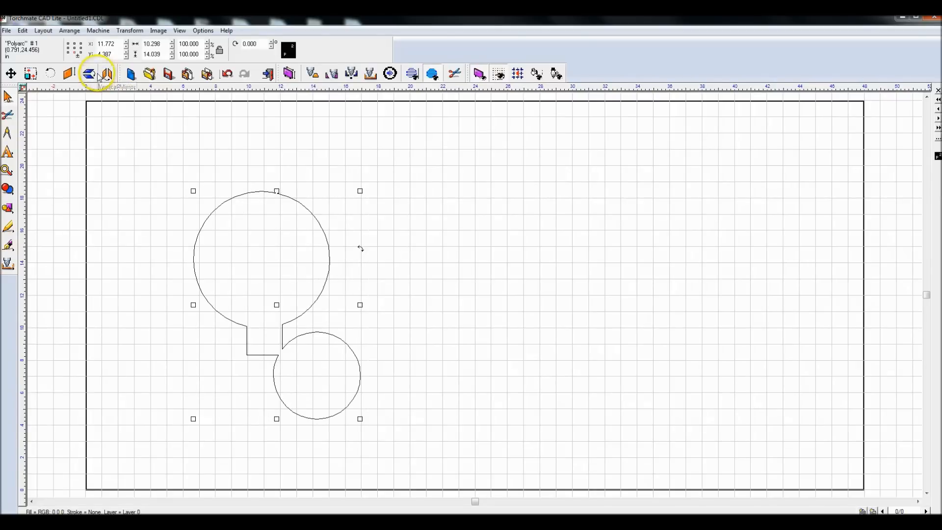
left_click(88, 74)
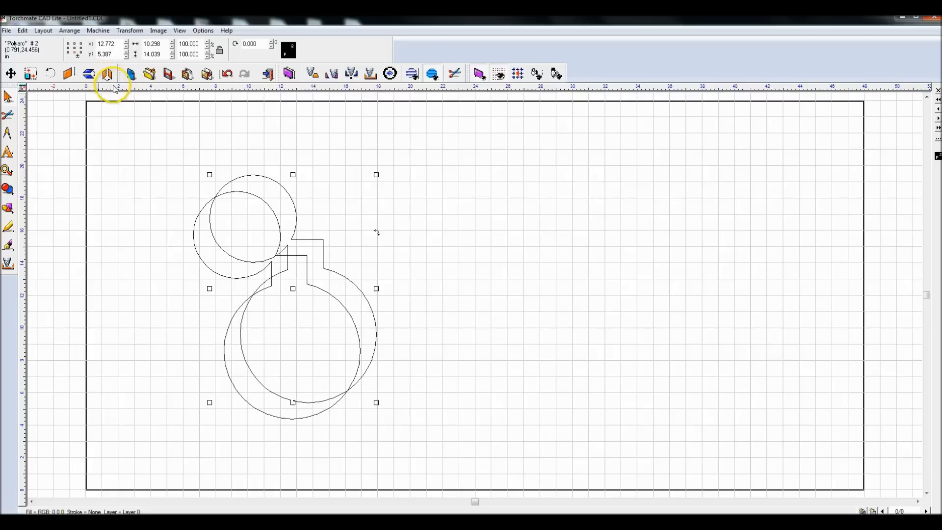
left_click(108, 74)
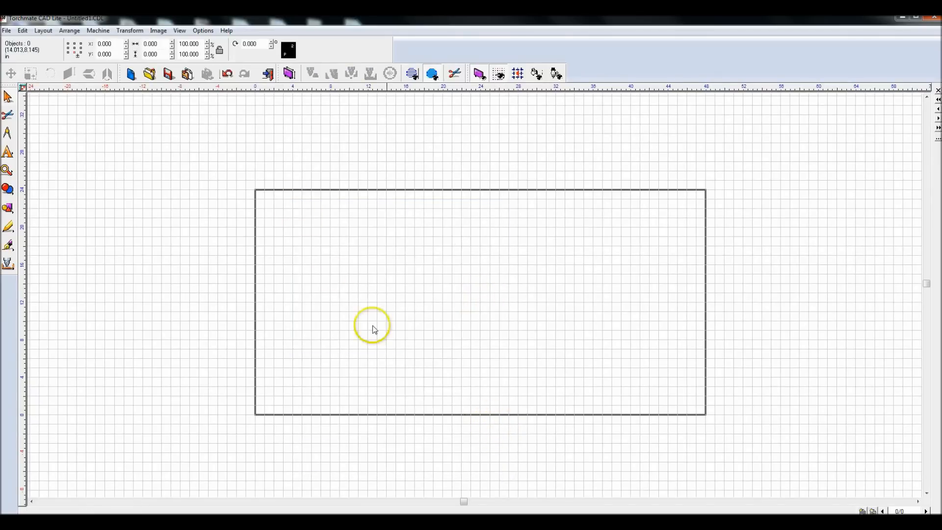
mouse_move(357, 226)
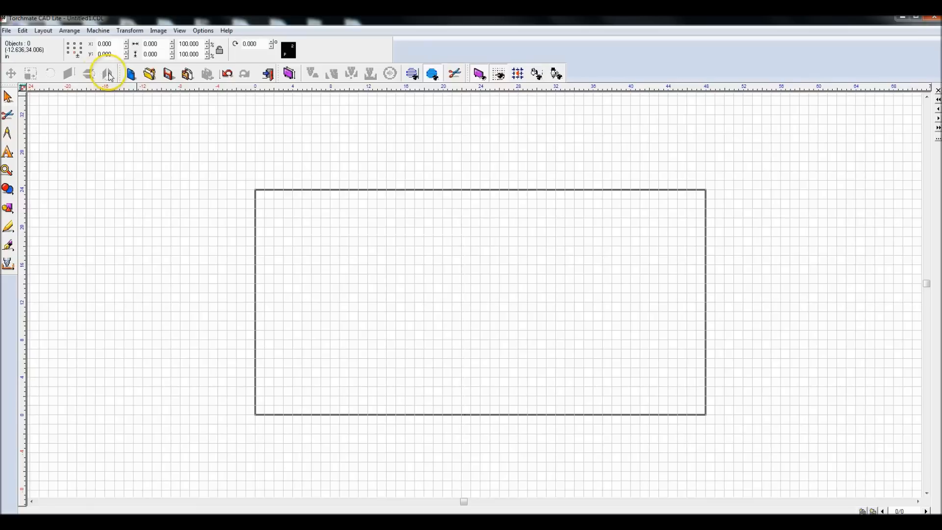
mouse_move(89, 75)
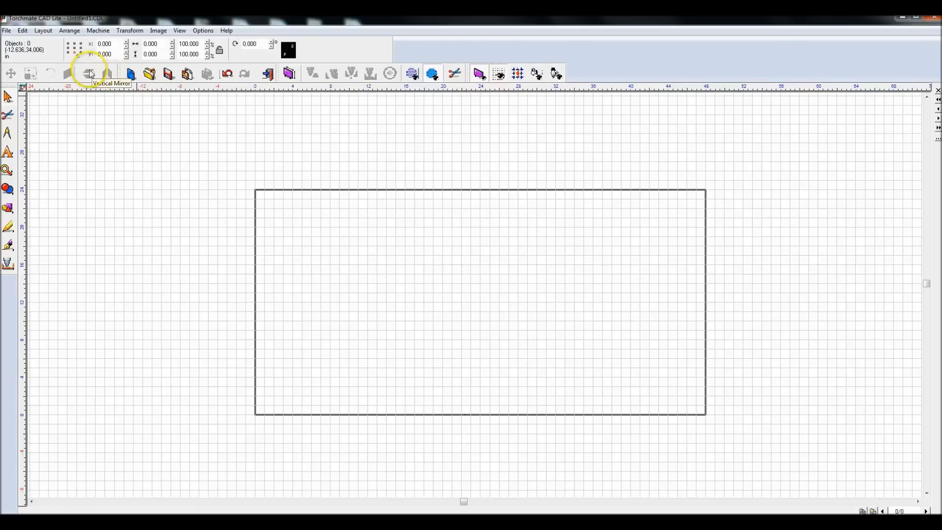
mouse_move(218, 133)
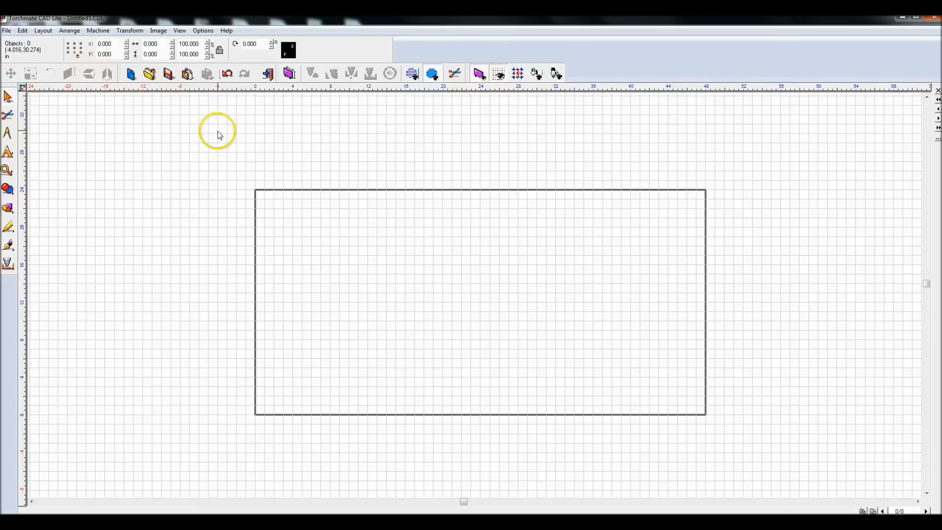
mouse_move(157, 125)
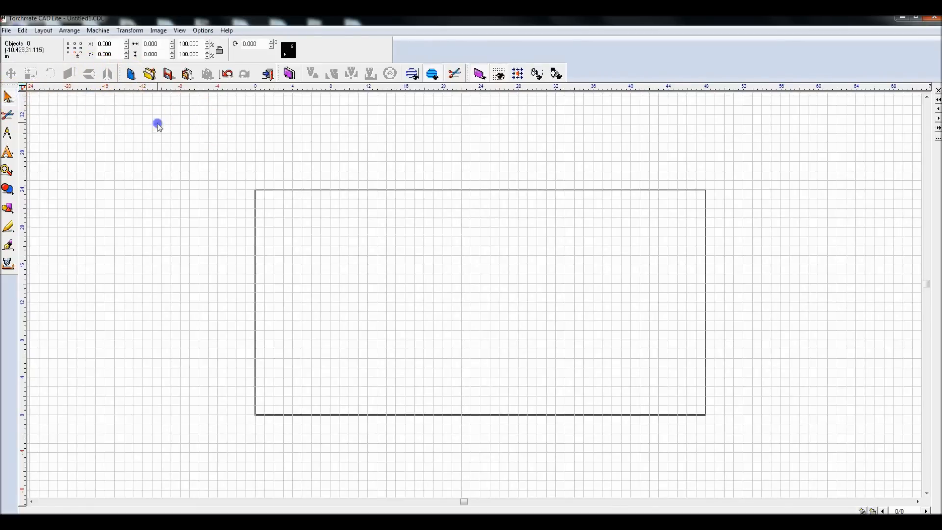